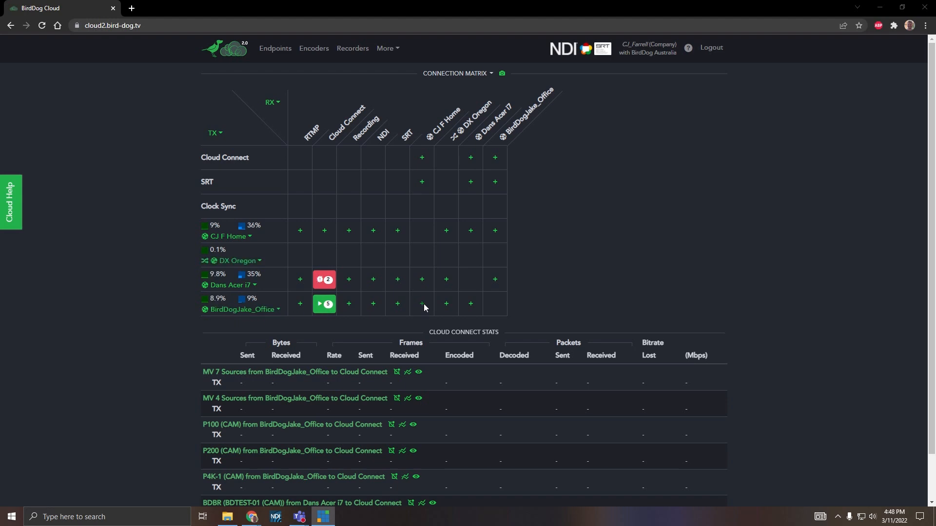
- Start a new connection at the BirdDogJake_Office row and CJ F Home column of the Connection Matrix
{"action": "left_click", "coordinate": [445, 304]}
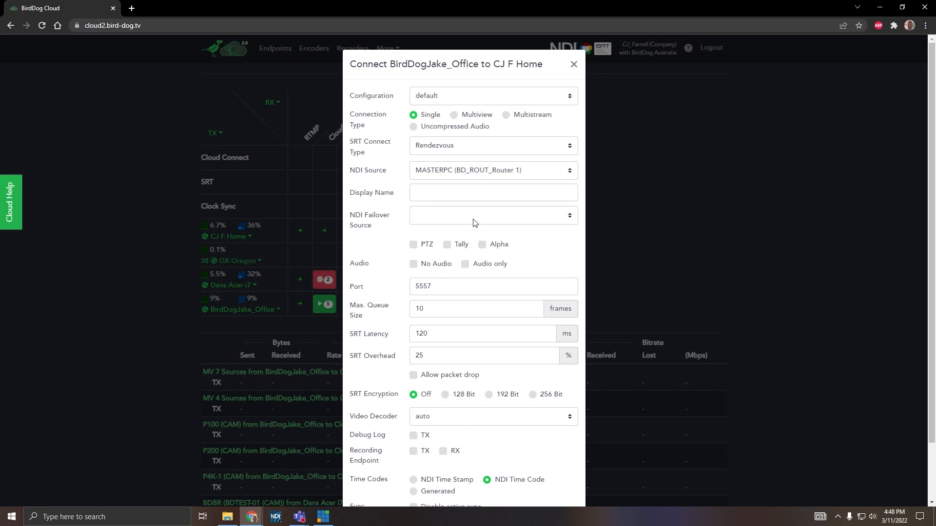
- Use the CJ Test - 5MBs x264 configuration and keep Rendezvous as the SRT type
{"action": "left_click", "coordinate": [491, 95]}
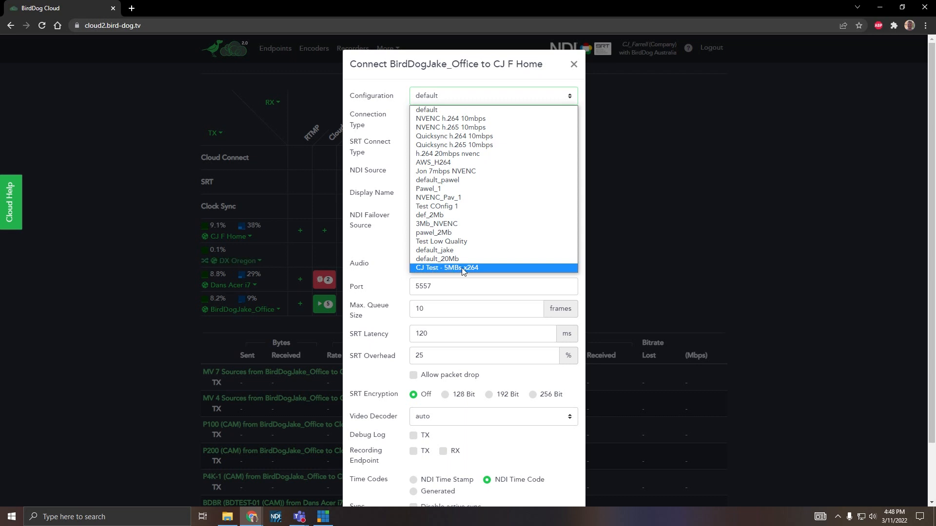
{"action": "left_click", "coordinate": [447, 268]}
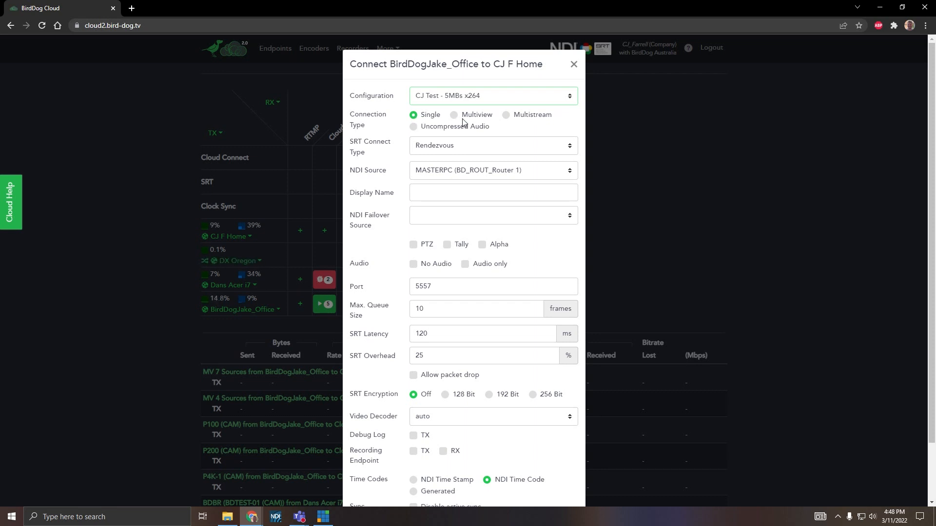
{"action": "mouse_move", "coordinate": [512, 118]}
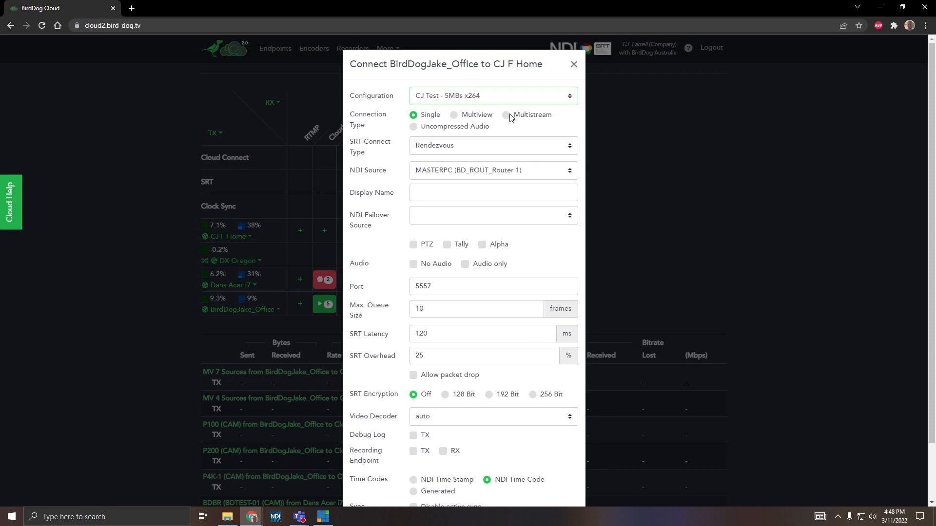
{"action": "mouse_move", "coordinate": [467, 148]}
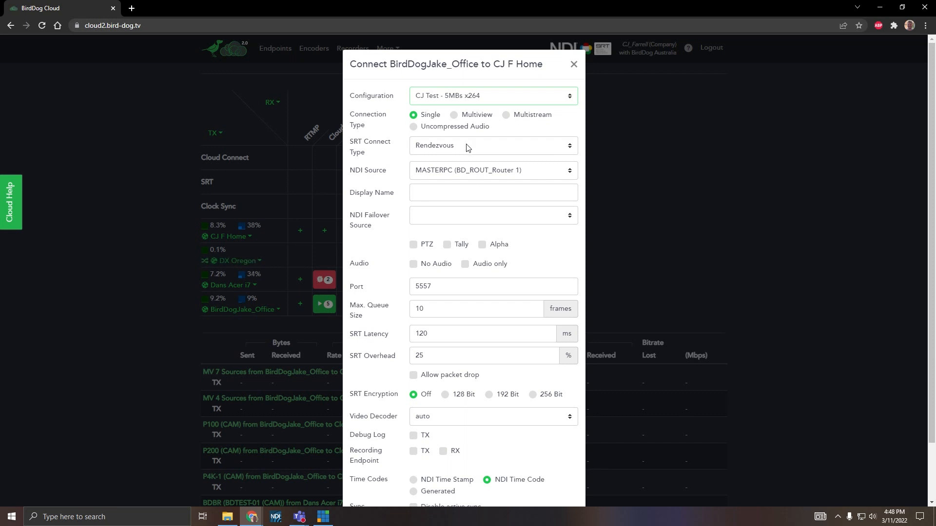
{"action": "left_click", "coordinate": [492, 145]}
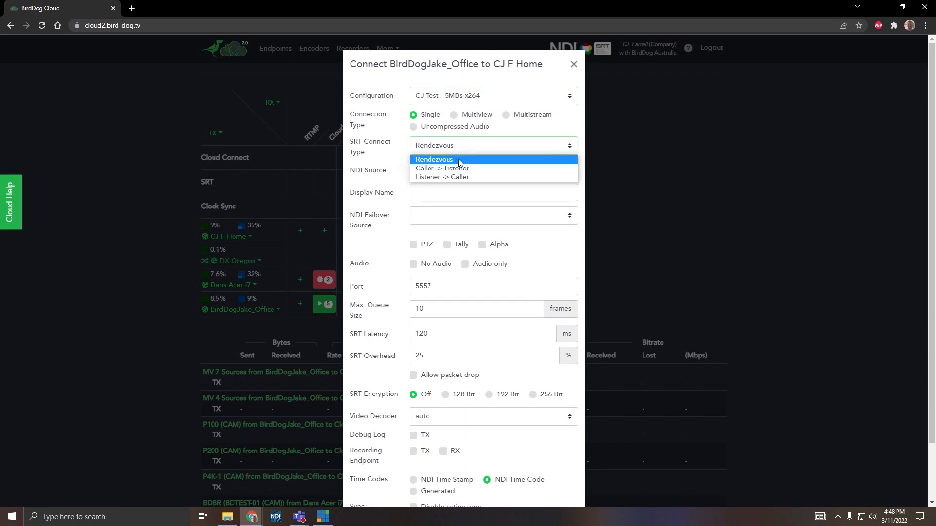
{"action": "mouse_move", "coordinate": [499, 147]}
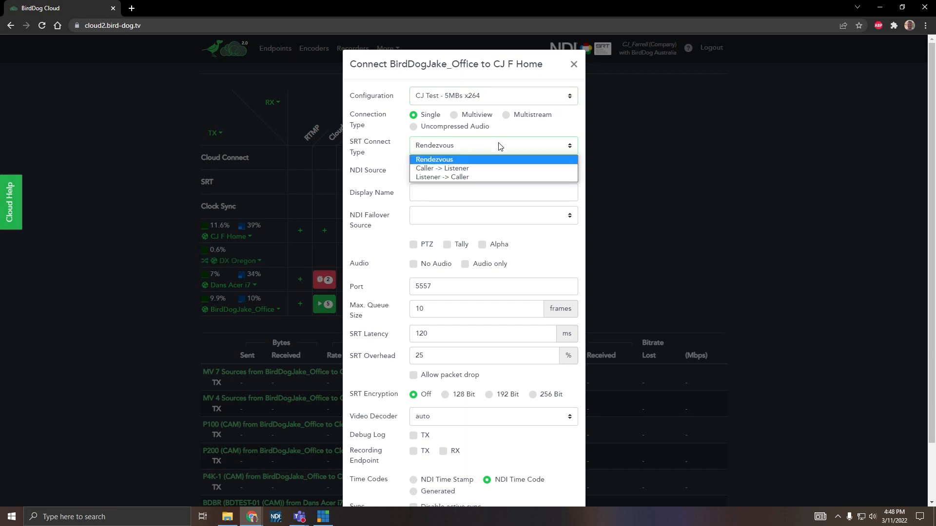
{"action": "left_click", "coordinate": [434, 158]}
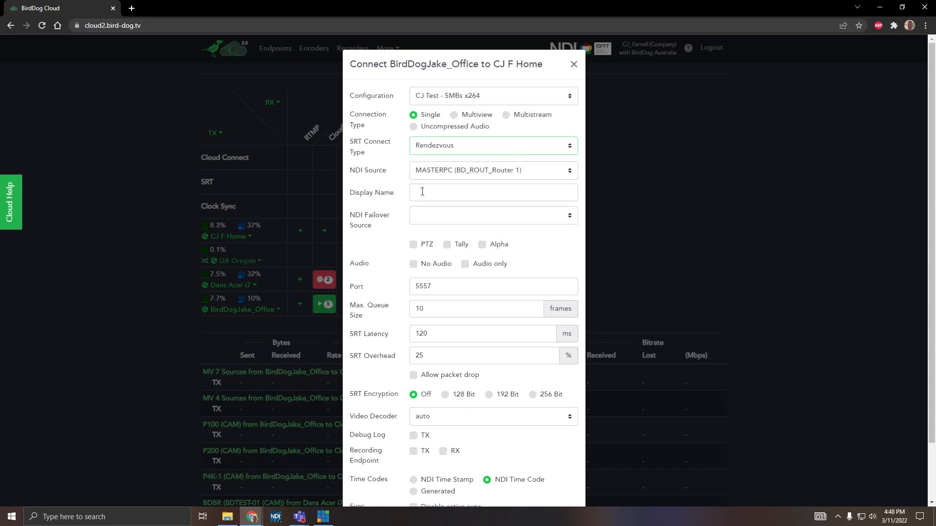
- Send P200 (CAM) as the NDI source with display name JAKE Cam
{"action": "left_click", "coordinate": [492, 169]}
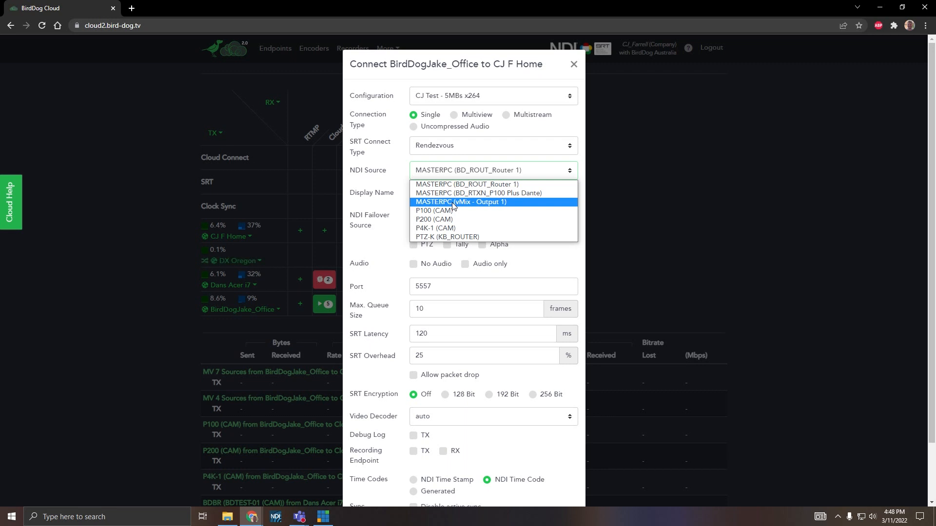
{"action": "mouse_move", "coordinate": [435, 210]}
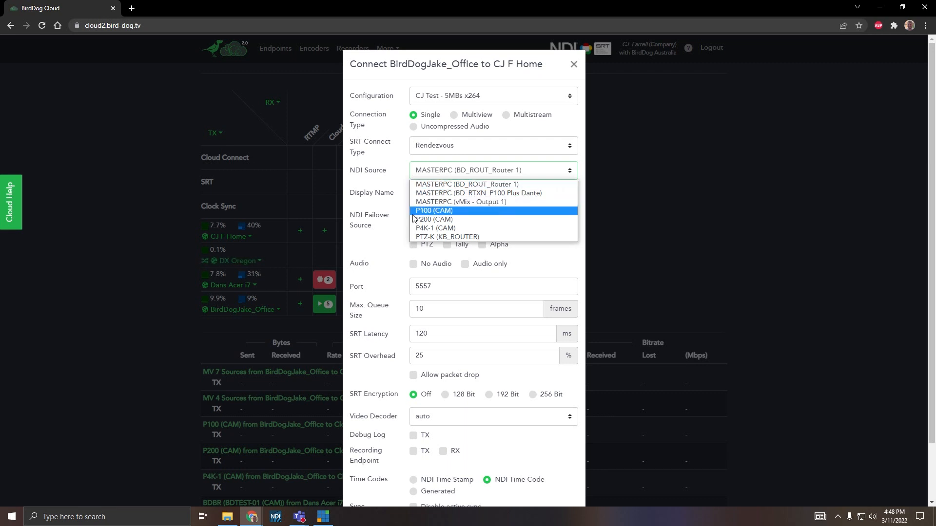
{"action": "mouse_move", "coordinate": [433, 219]}
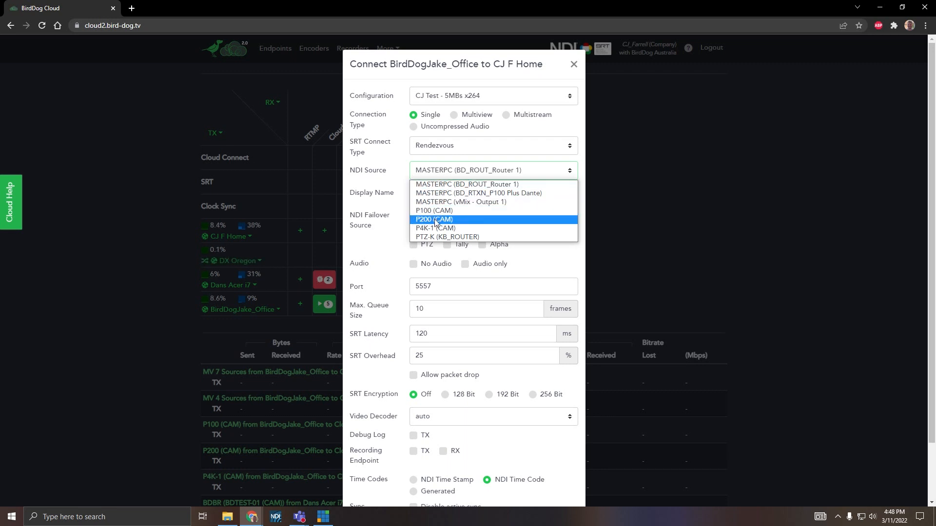
{"action": "left_click", "coordinate": [433, 219]}
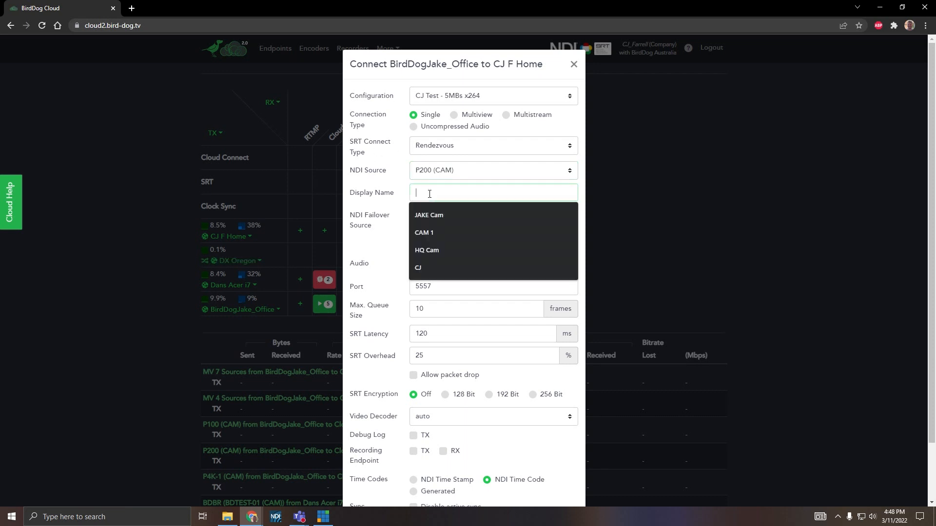
{"action": "left_click", "coordinate": [429, 216]}
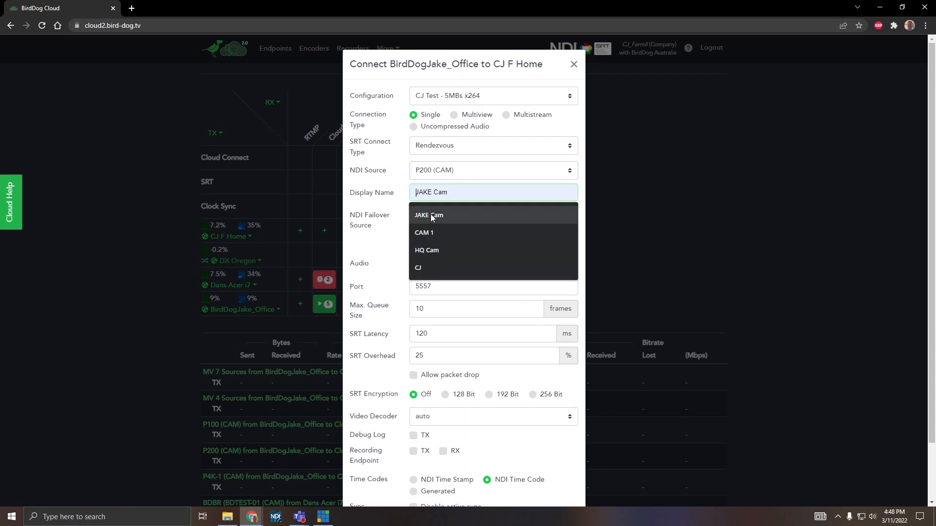
{"action": "left_click", "coordinate": [429, 215]}
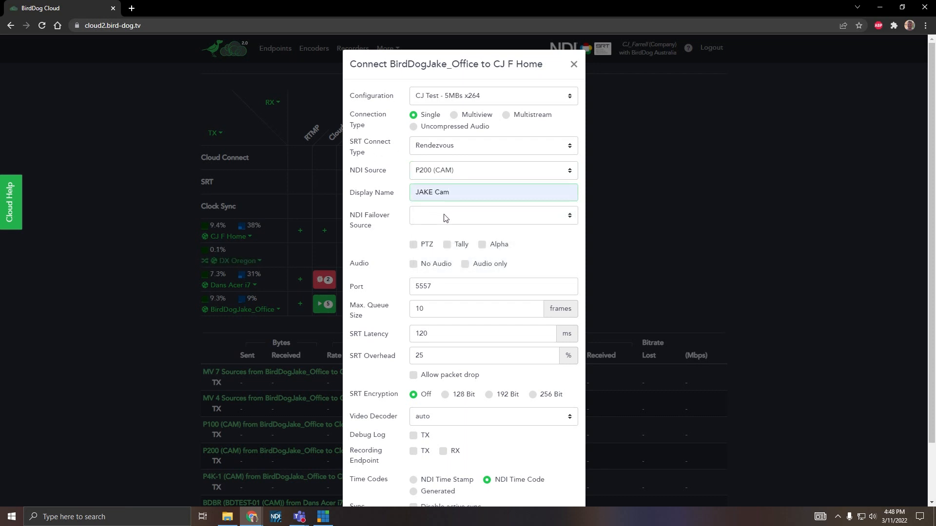
- Enable PTZ and Tally for the JAKE Cam stream and leave the video decoder on auto
{"action": "left_click", "coordinate": [492, 216]}
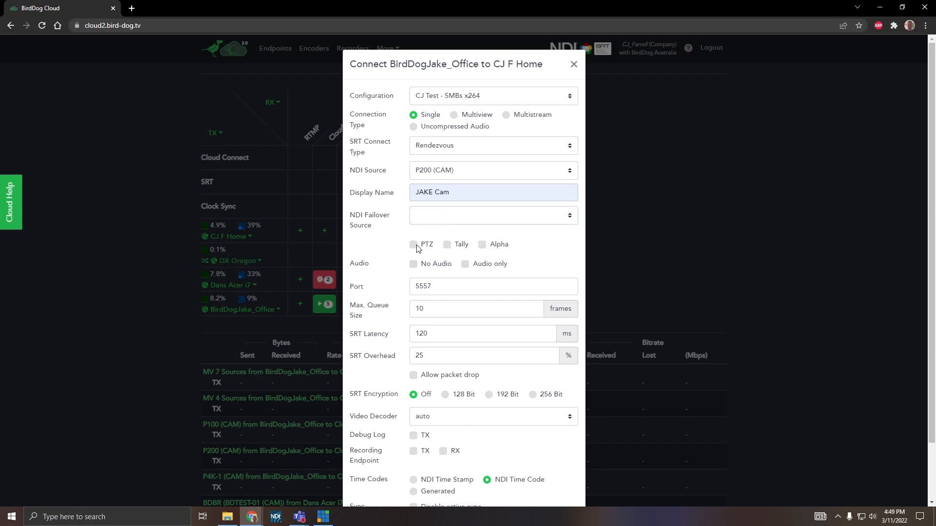
{"action": "left_click", "coordinate": [413, 244]}
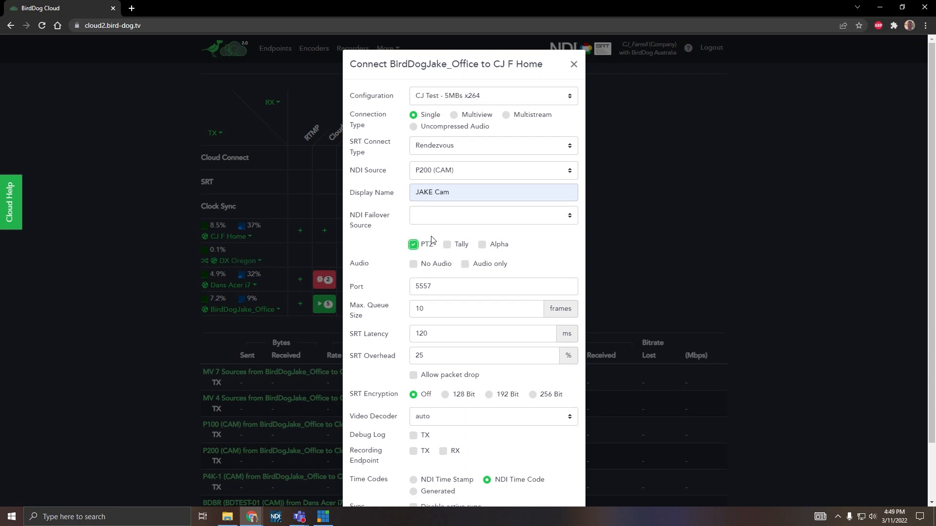
{"action": "left_click", "coordinate": [446, 245]}
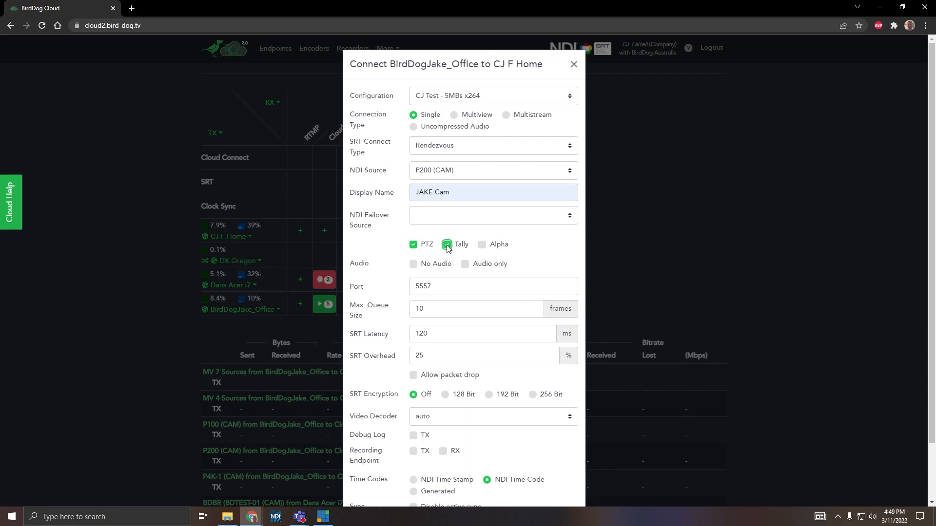
{"action": "left_click", "coordinate": [446, 244]}
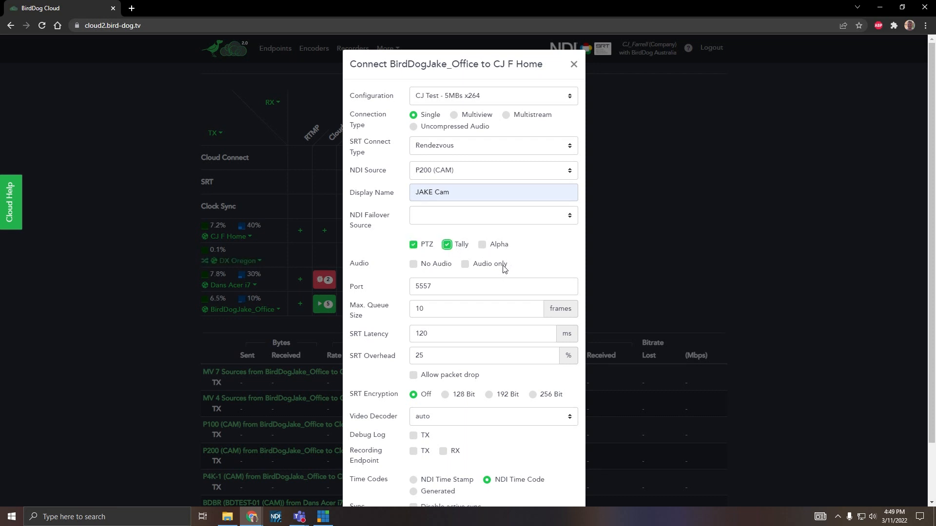
{"action": "scroll", "scroll_direction": "down", "scroll_amount": 3}
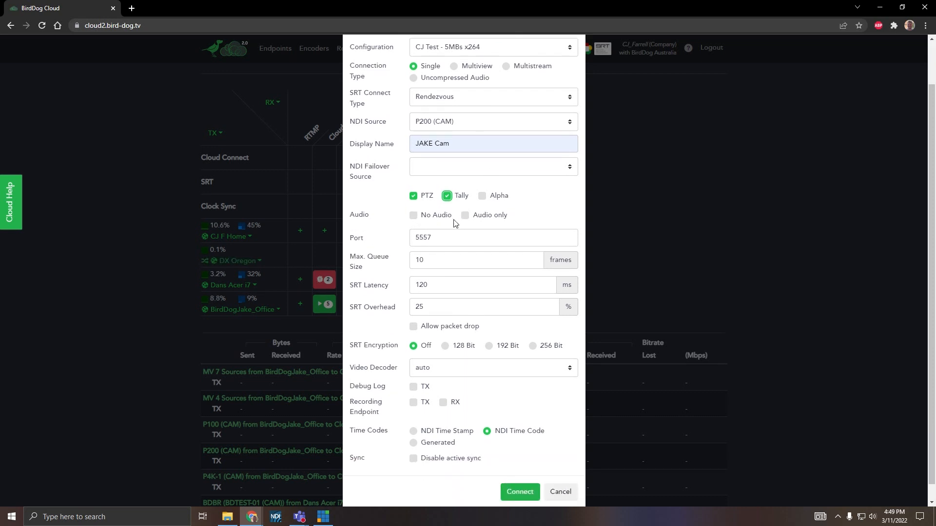
{"action": "mouse_move", "coordinate": [458, 223]}
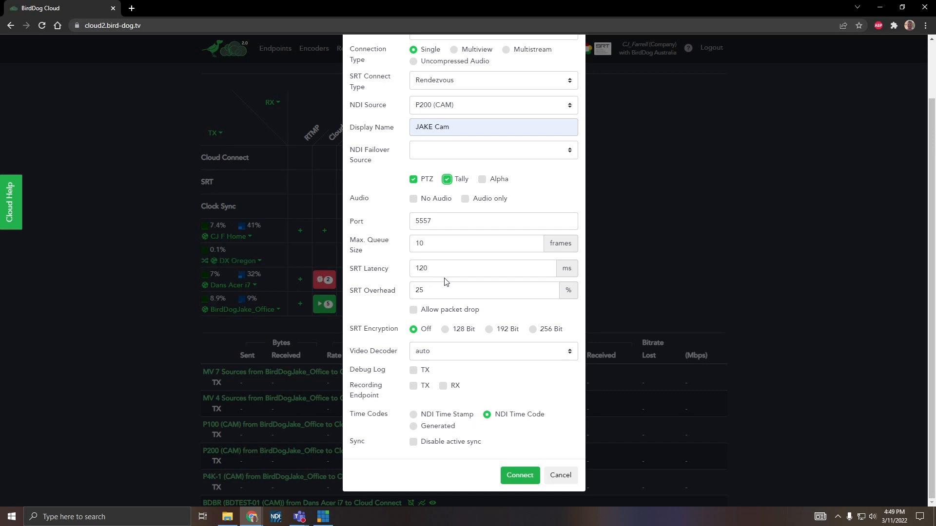
{"action": "mouse_move", "coordinate": [462, 340]}
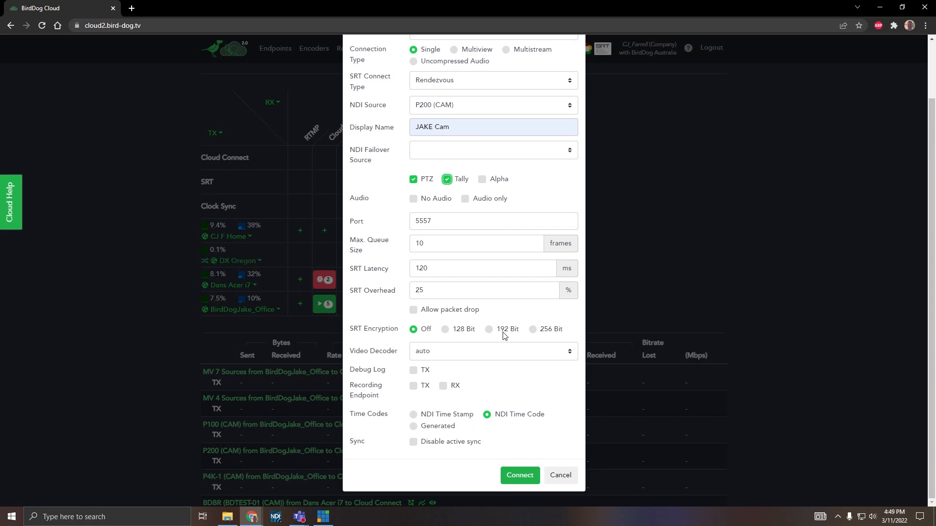
{"action": "left_click", "coordinate": [491, 350]}
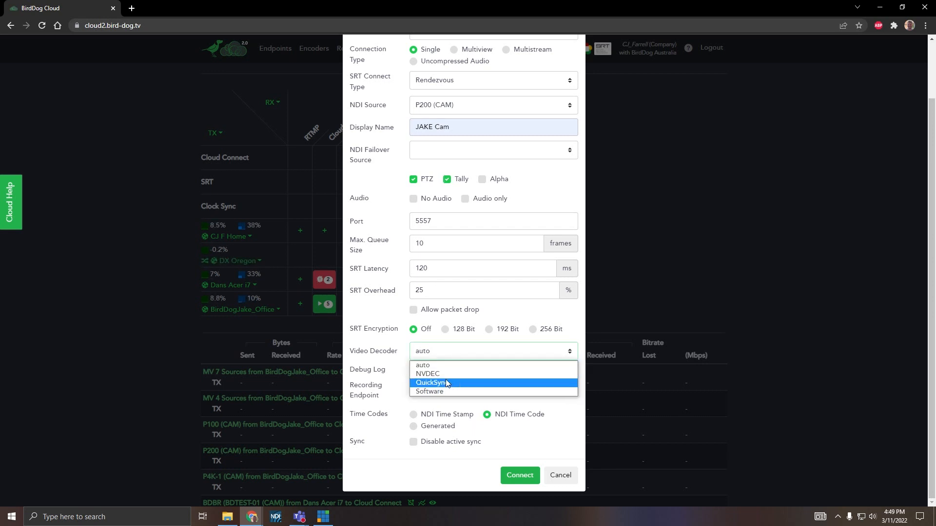
{"action": "mouse_move", "coordinate": [424, 365]}
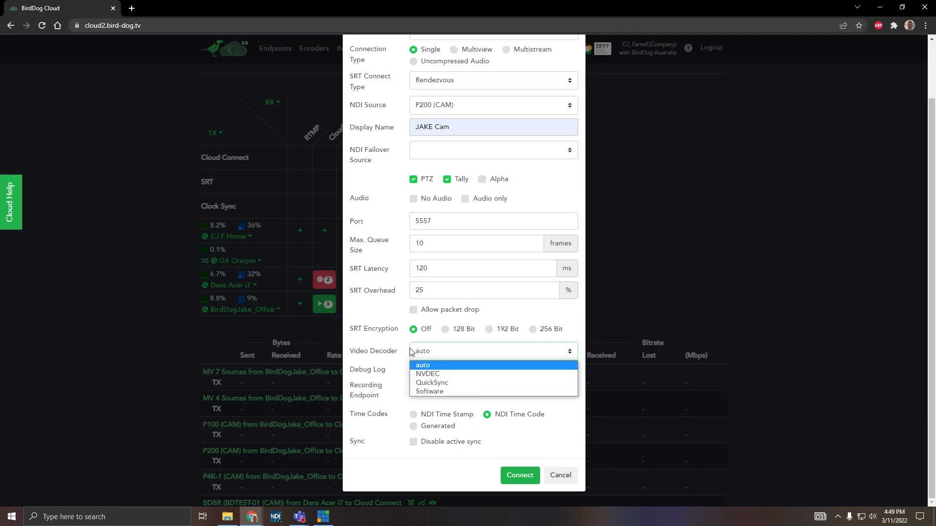
{"action": "left_click", "coordinate": [422, 365]}
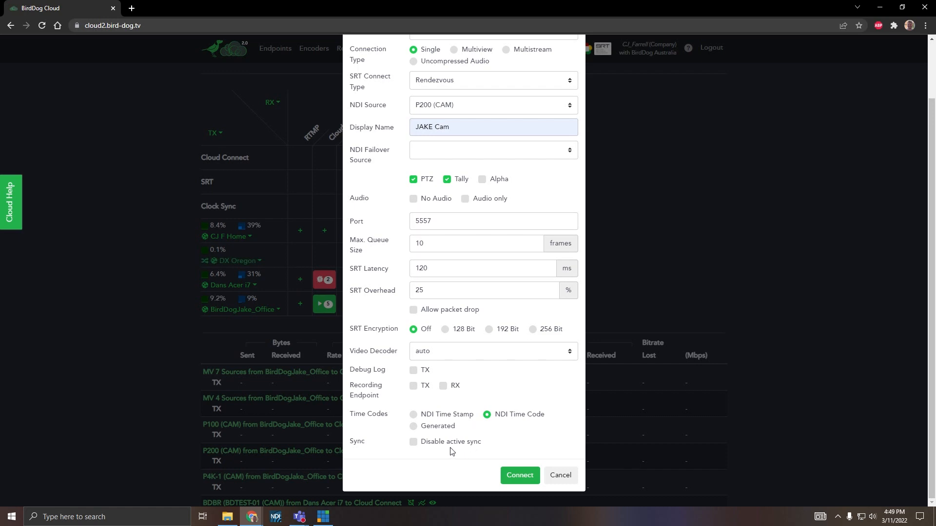
{"action": "mouse_move", "coordinate": [427, 256]}
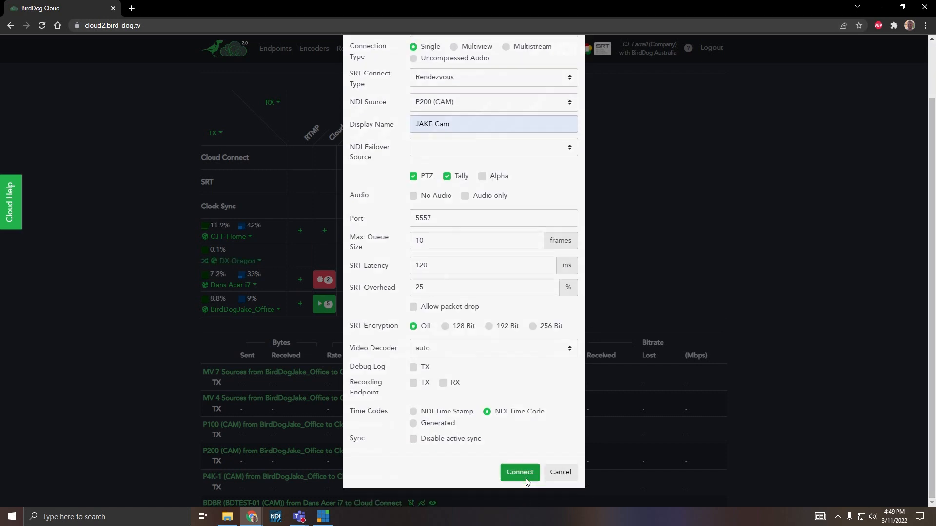
- Connect the stream, review its SRT Stats, and launch the NDI monitor to view it
{"action": "left_click", "coordinate": [518, 472]}
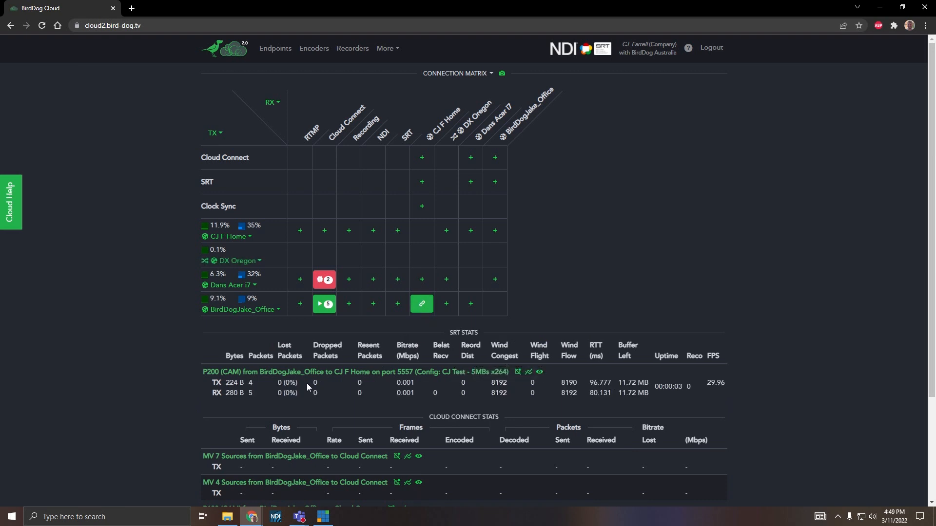
{"action": "scroll", "scroll_direction": "down", "scroll_amount": 3}
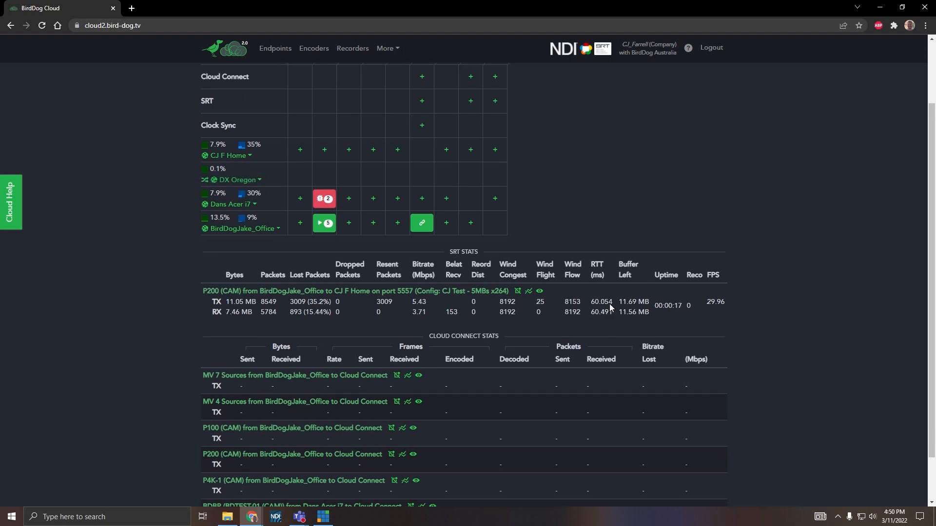
{"action": "scroll", "scroll_direction": "down", "scroll_amount": 3}
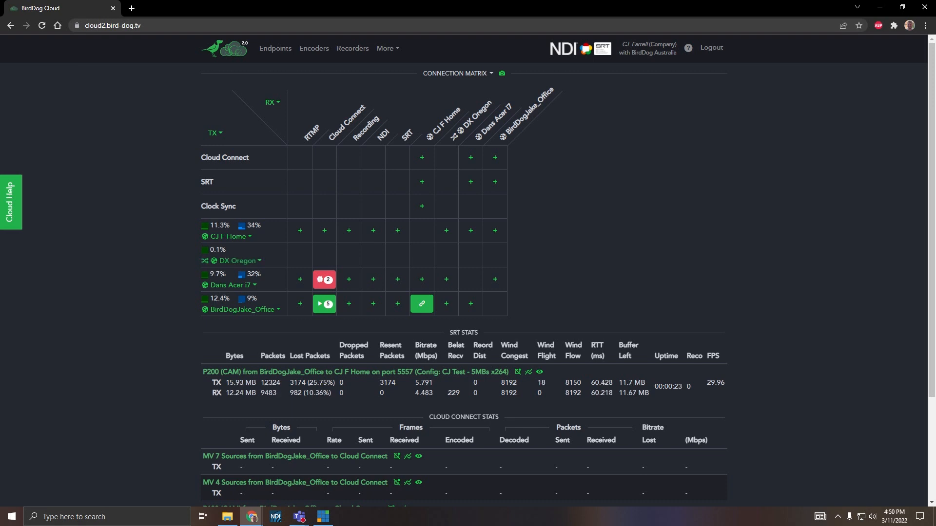
{"action": "left_click", "coordinate": [10, 516]}
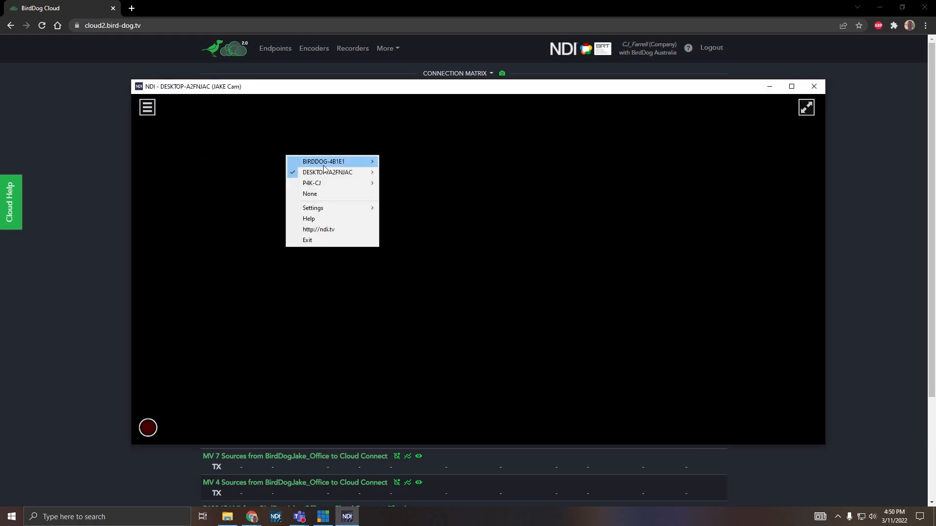
{"action": "mouse_move", "coordinate": [328, 171]}
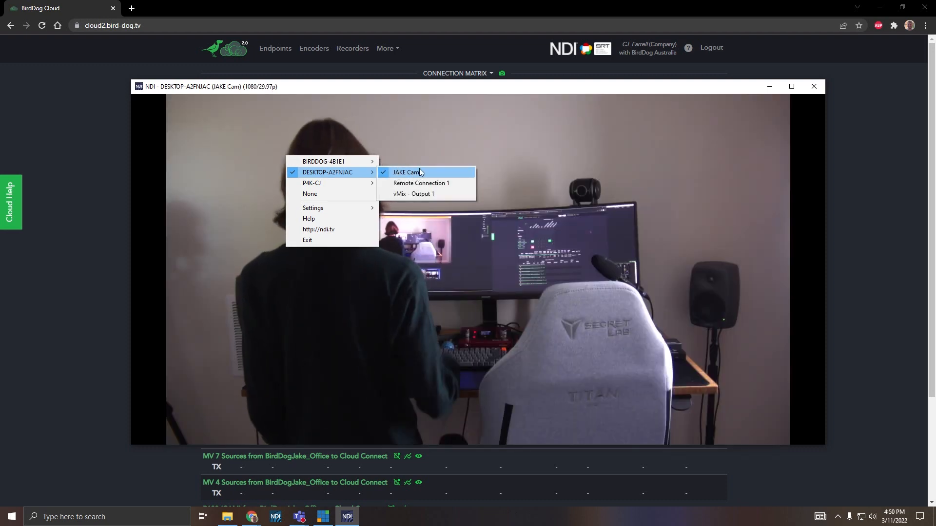
- Select JAKE Cam from DESKTOP-A2FNJAC as the monitor's video source
{"action": "left_click", "coordinate": [405, 173]}
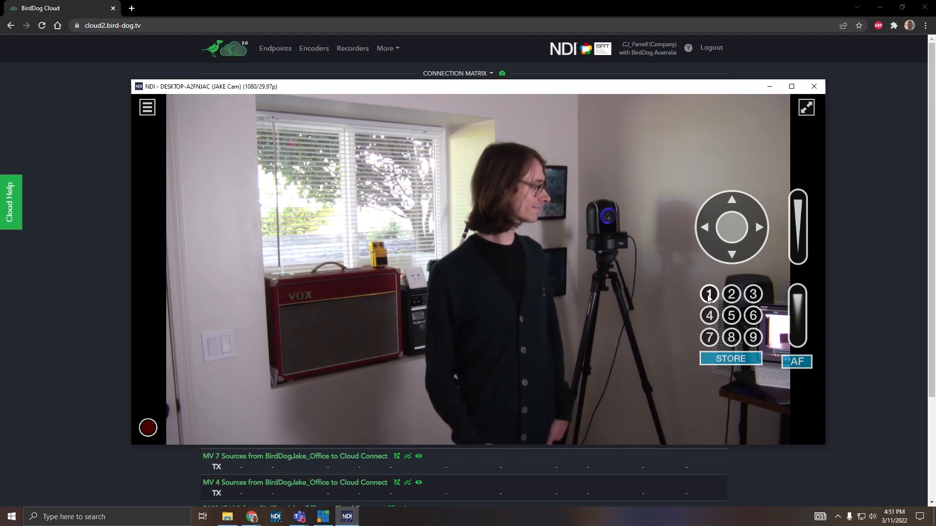
- Recall preset 1, store the desk view as preset 1, then recall preset 2 on the P200
{"action": "left_click", "coordinate": [708, 293]}
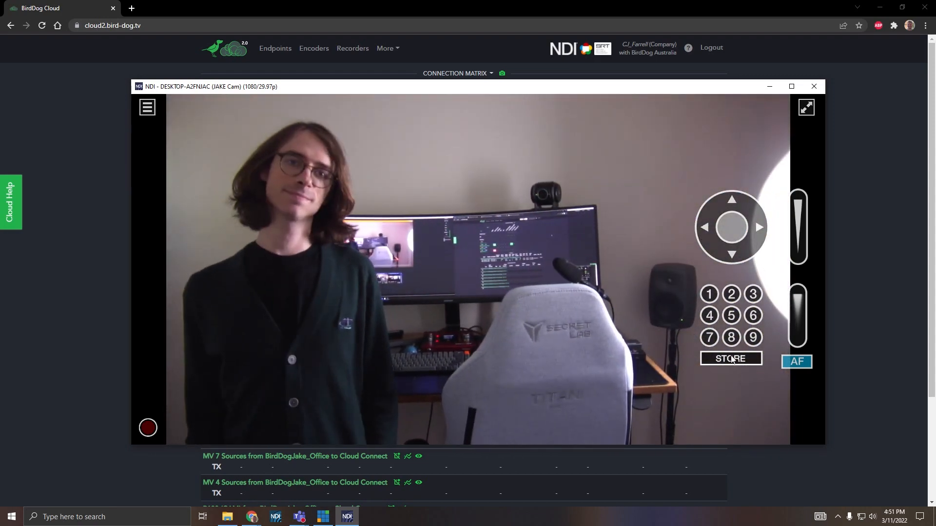
{"action": "left_click", "coordinate": [731, 293]}
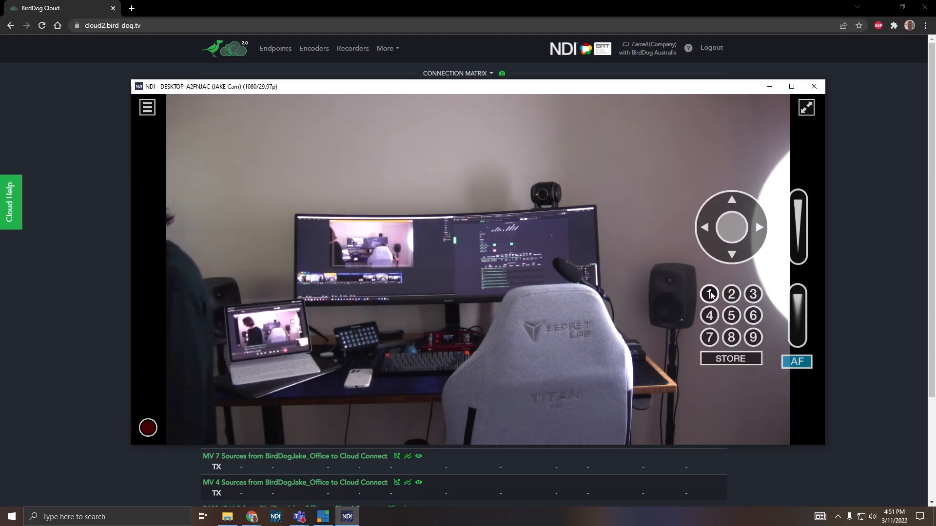
{"action": "left_click", "coordinate": [709, 293]}
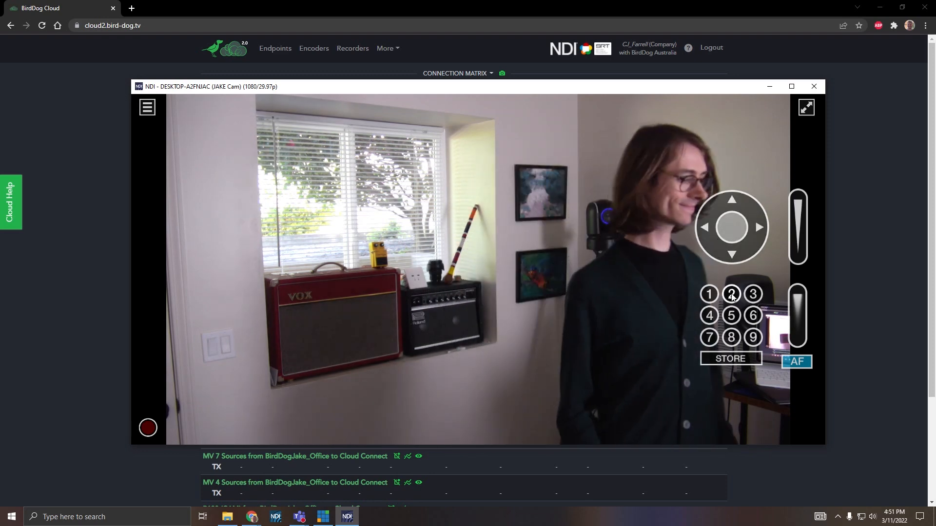
{"action": "left_click", "coordinate": [730, 294]}
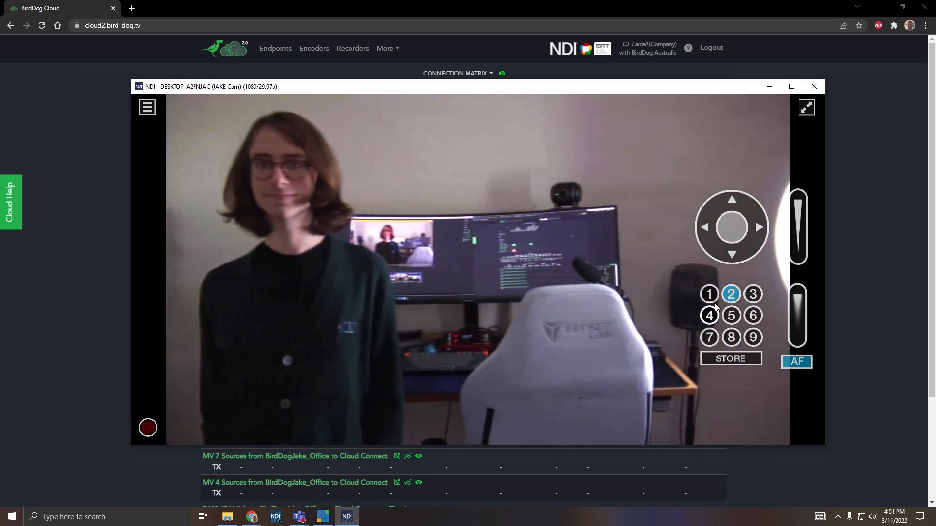